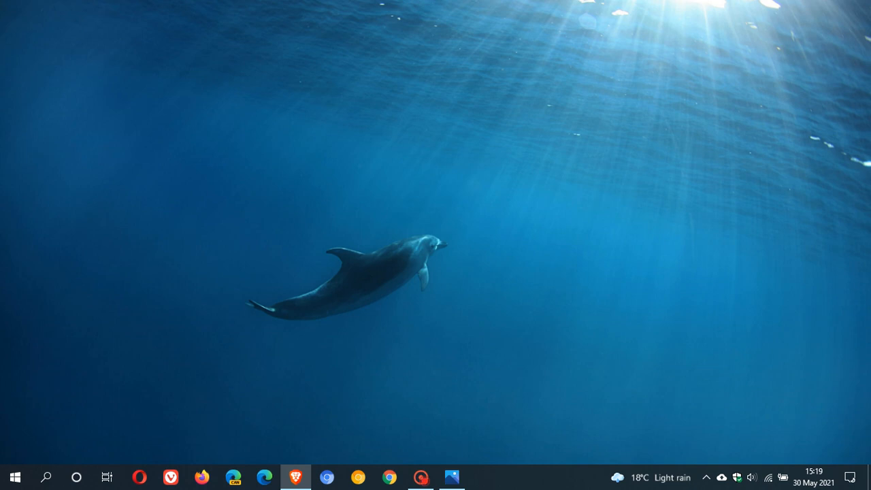
mouse_move(695, 253)
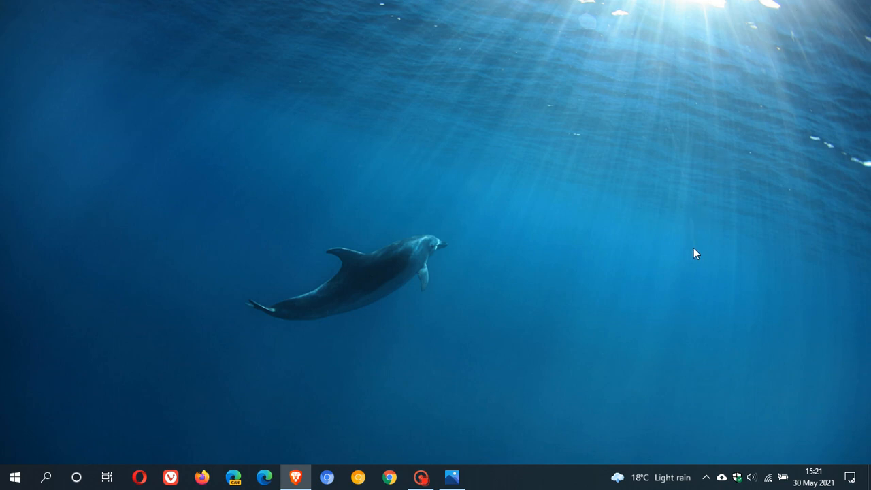
mouse_move(504, 190)
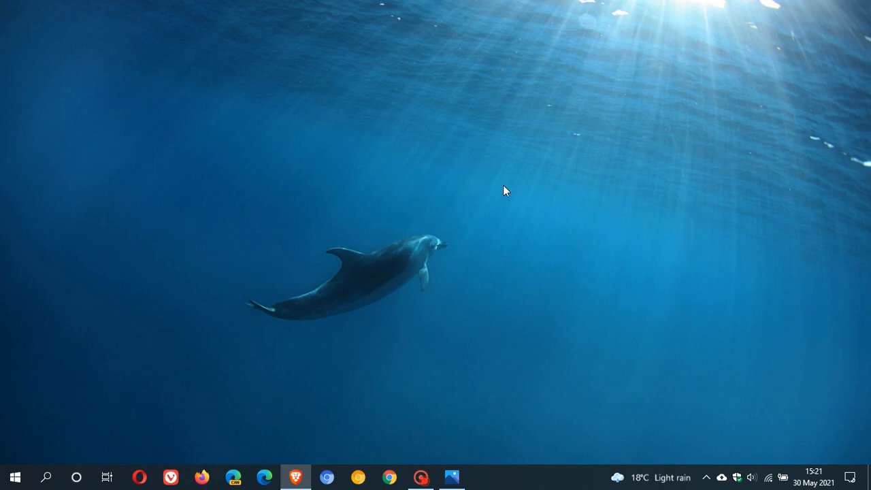
mouse_move(731, 245)
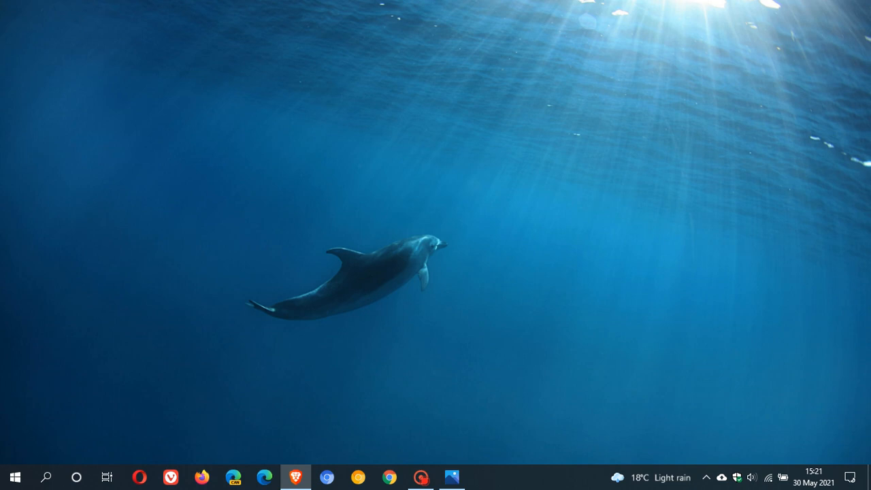
mouse_move(844, 163)
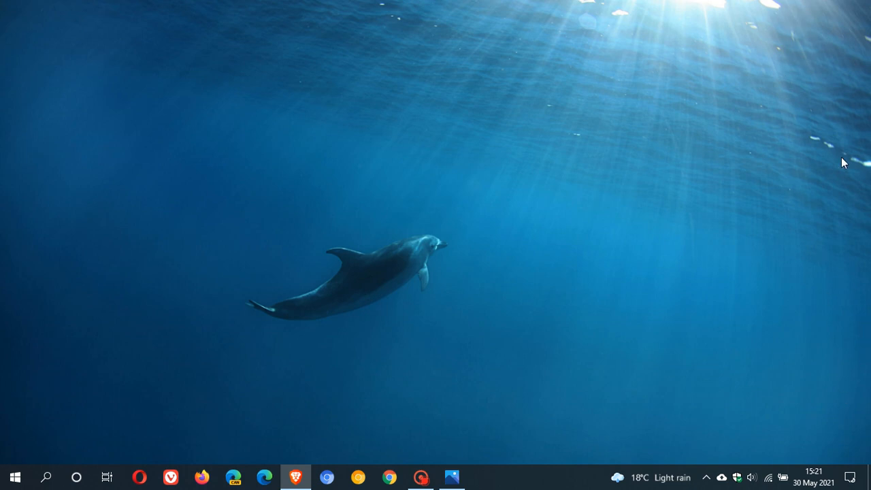
mouse_move(544, 419)
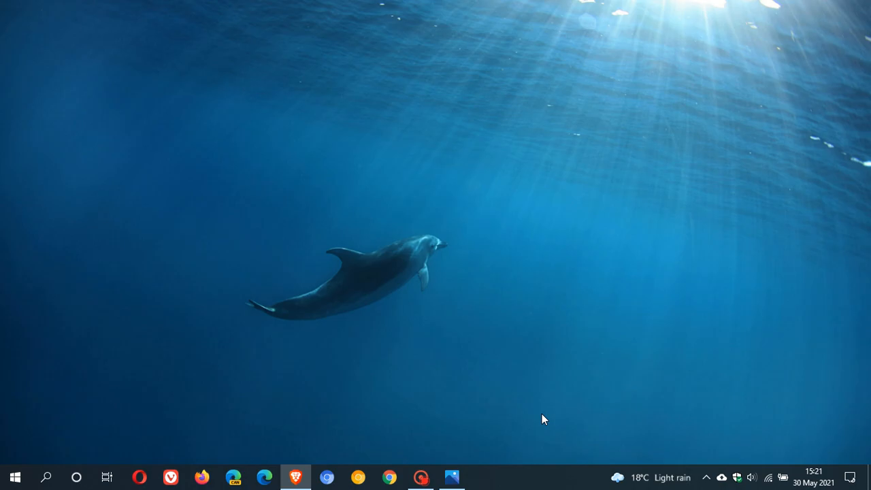
mouse_move(860, 101)
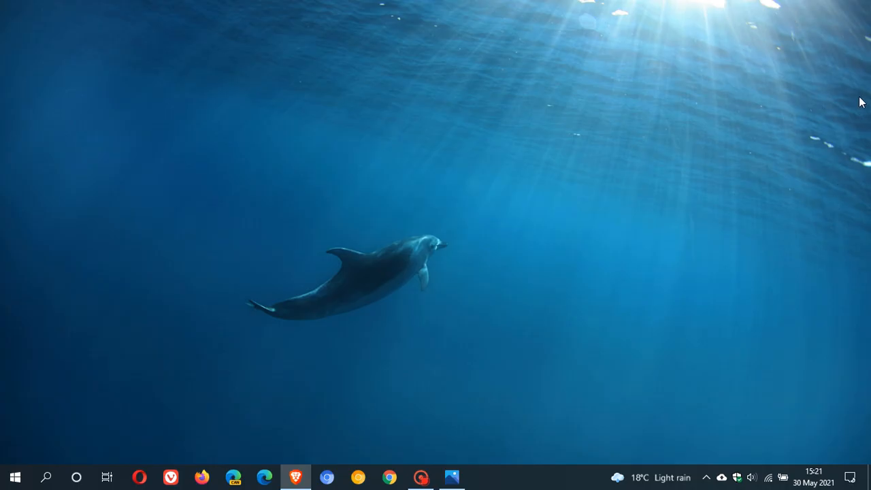
mouse_move(825, 95)
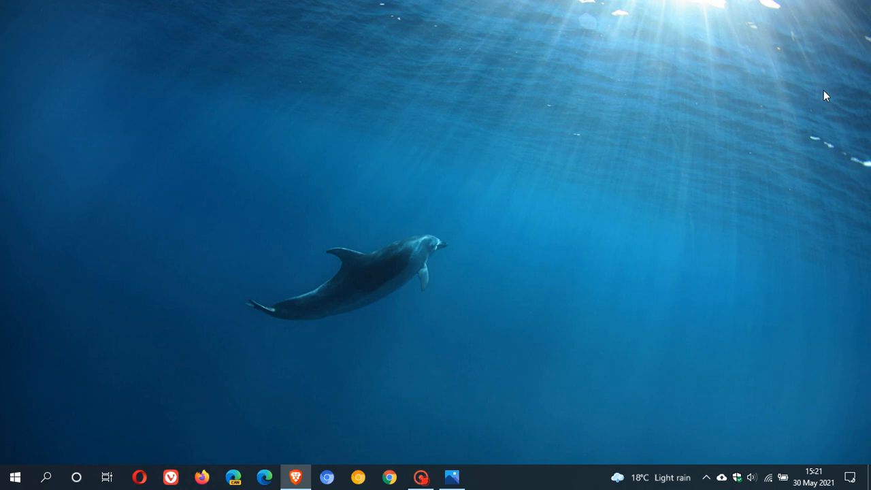
mouse_move(815, 174)
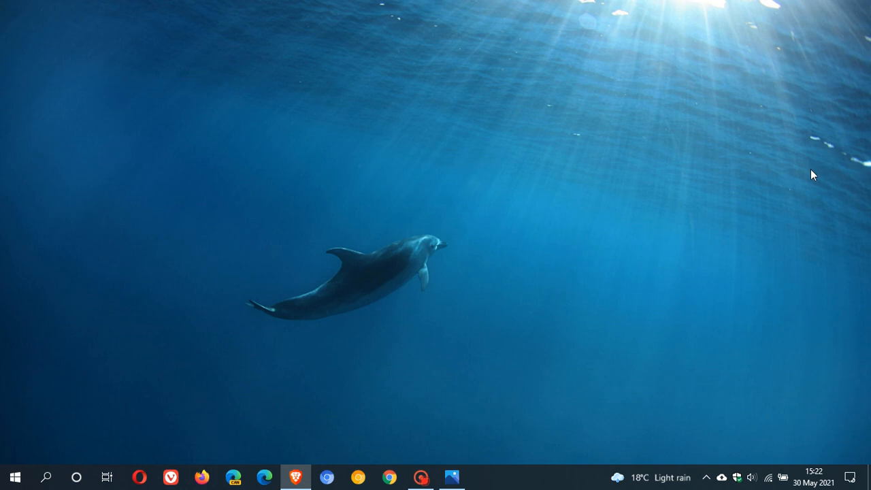
mouse_move(448, 476)
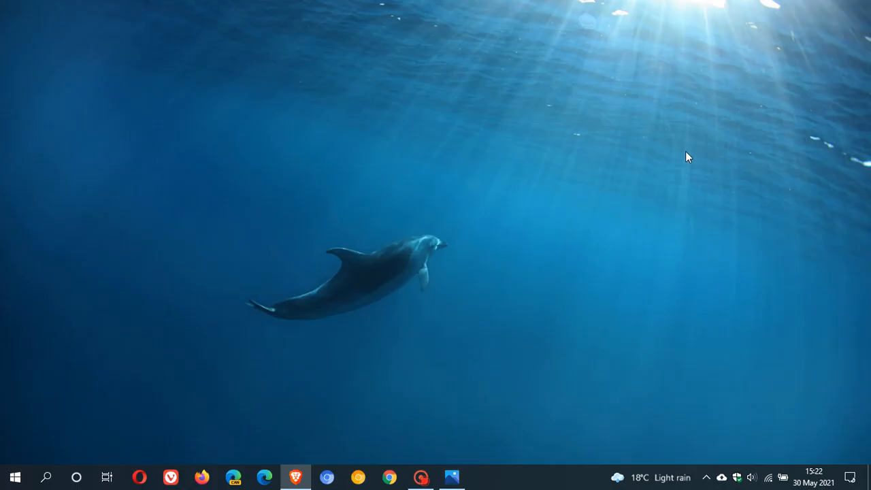
mouse_move(784, 194)
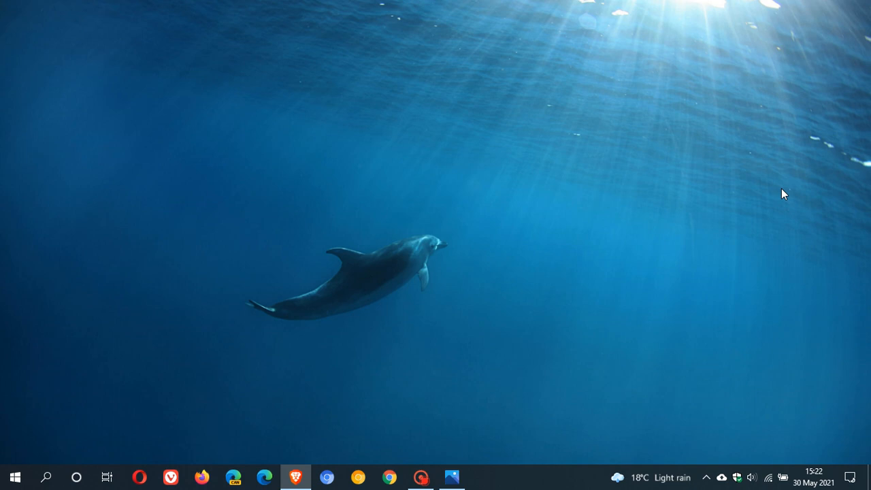
mouse_move(806, 110)
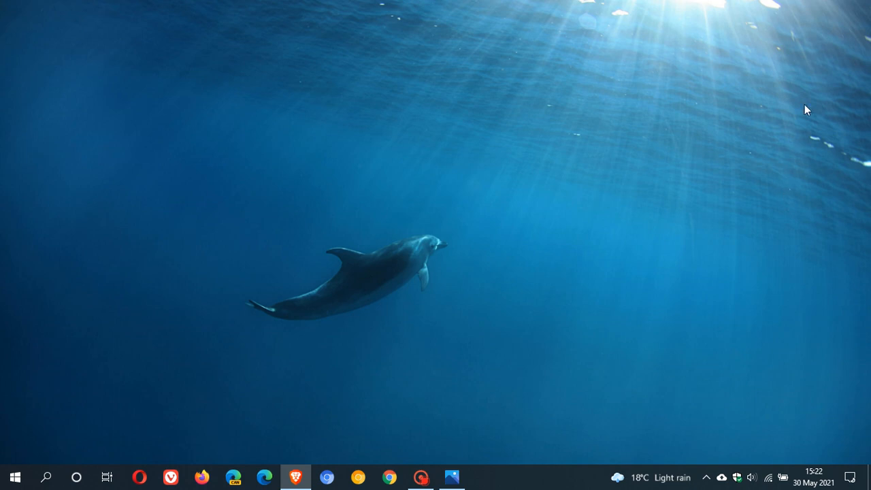
mouse_move(820, 113)
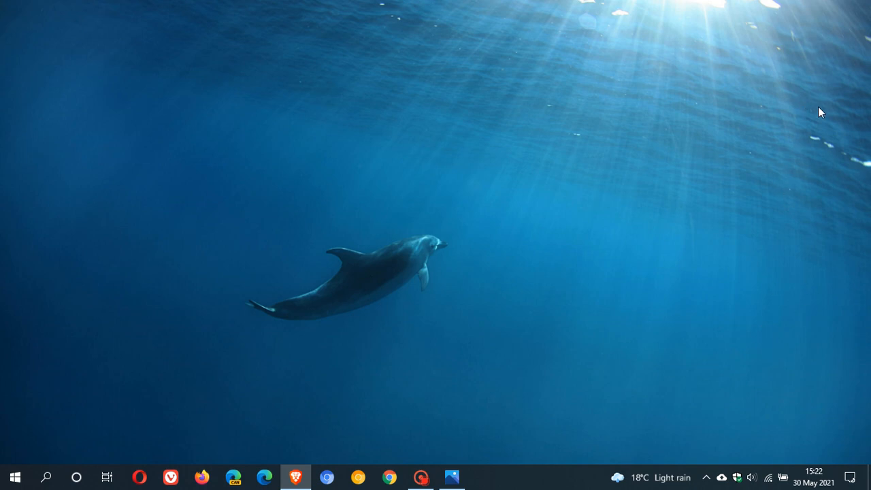
mouse_move(761, 182)
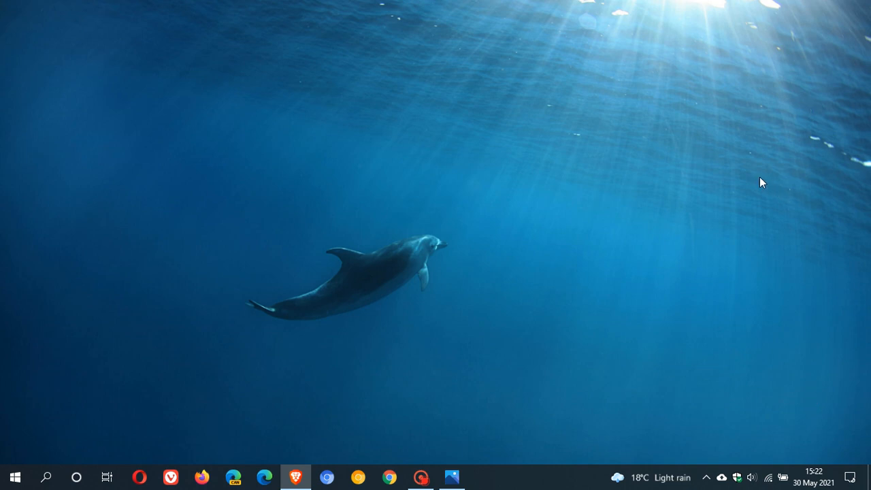
mouse_move(796, 209)
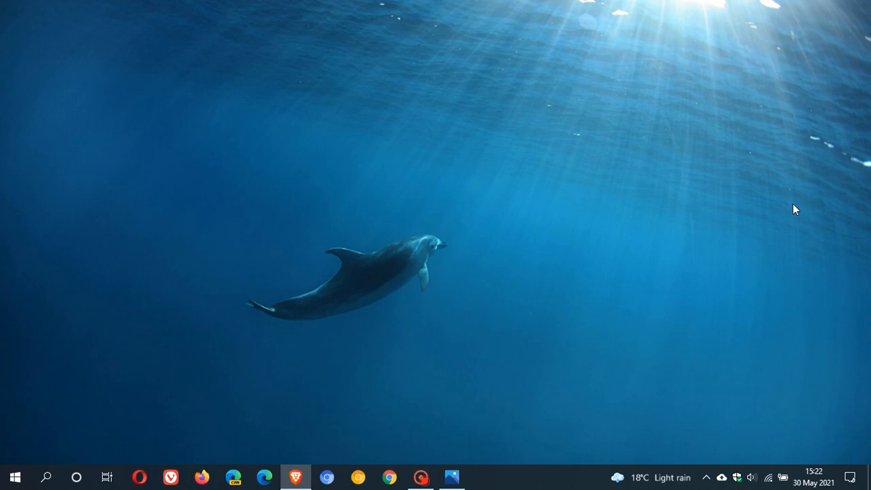
mouse_move(450, 476)
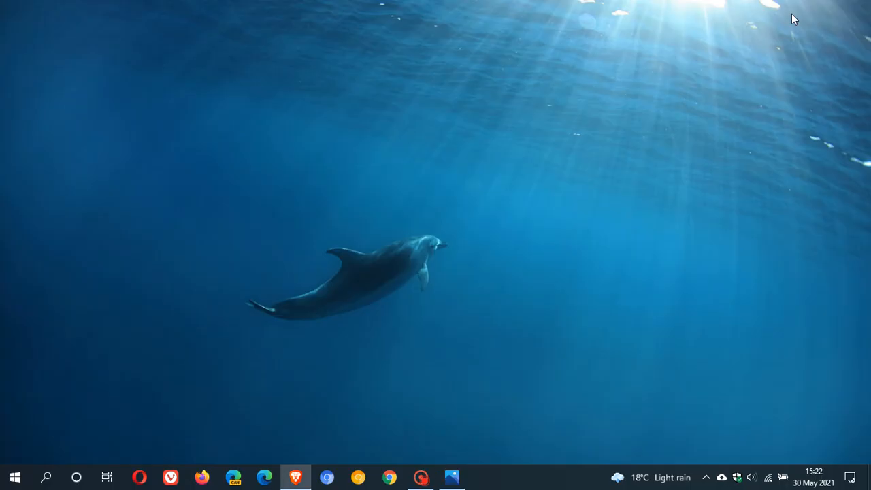
mouse_move(597, 207)
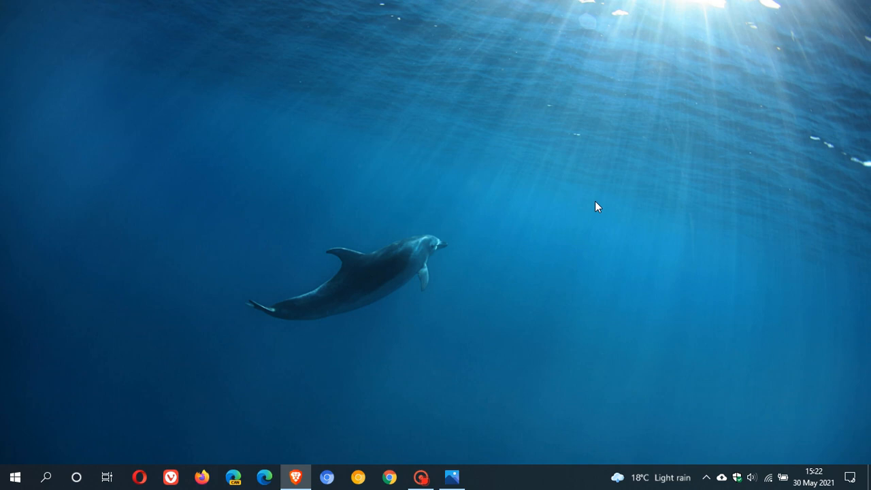
mouse_move(495, 113)
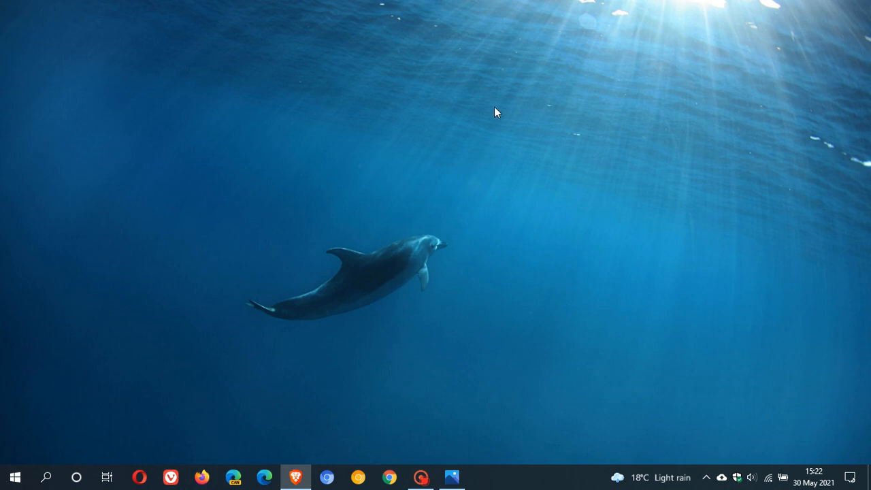
mouse_move(556, 227)
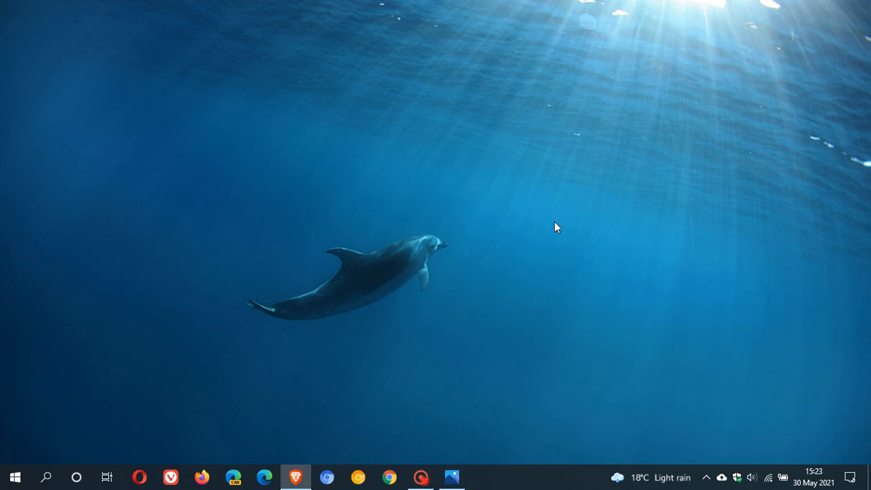